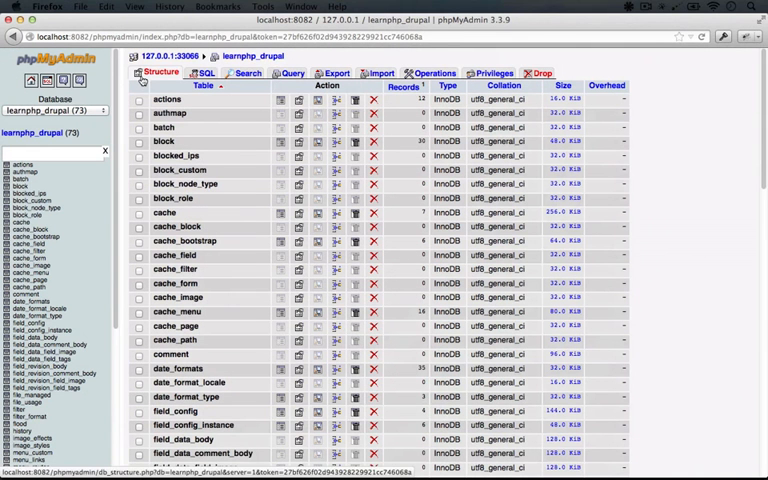
mouse_move(318, 68)
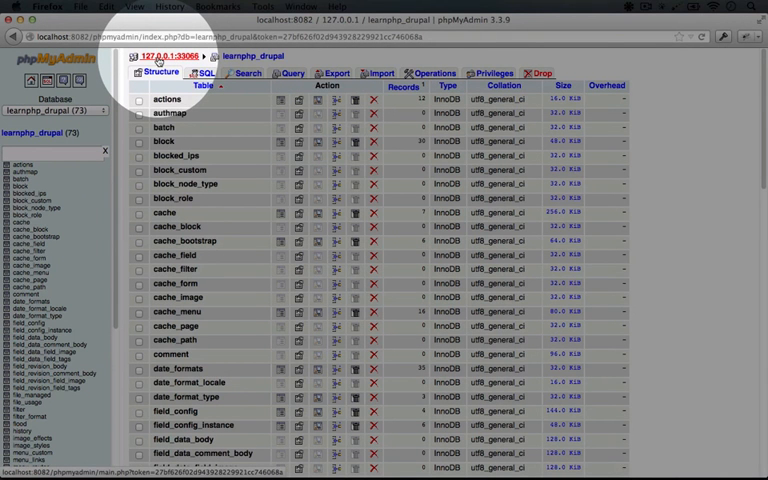
Return to the 127.0.0.1 server home page from the breadcrumb
click(176, 56)
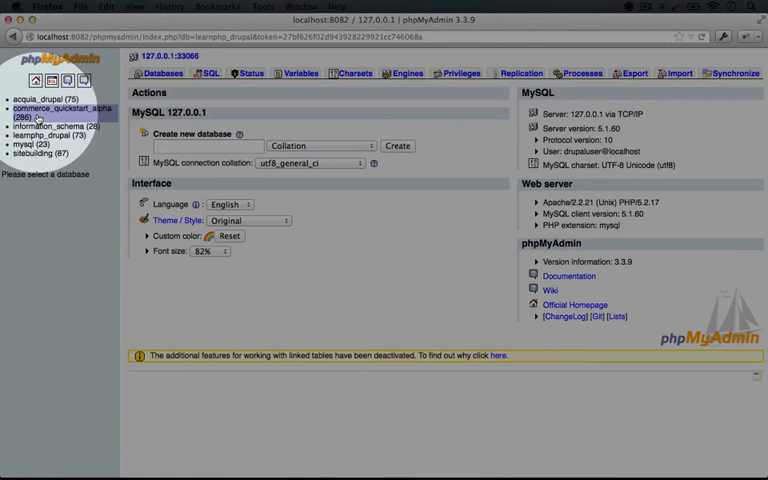
Enter my_database as the new database name and create it
click(32, 144)
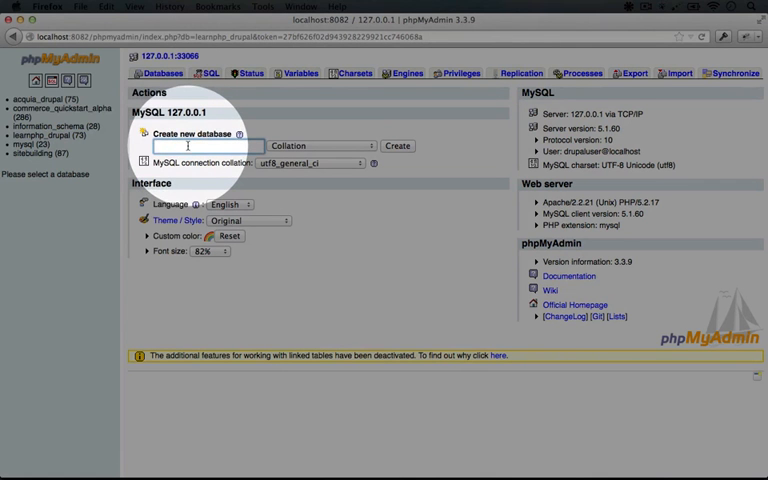
text(my_database)
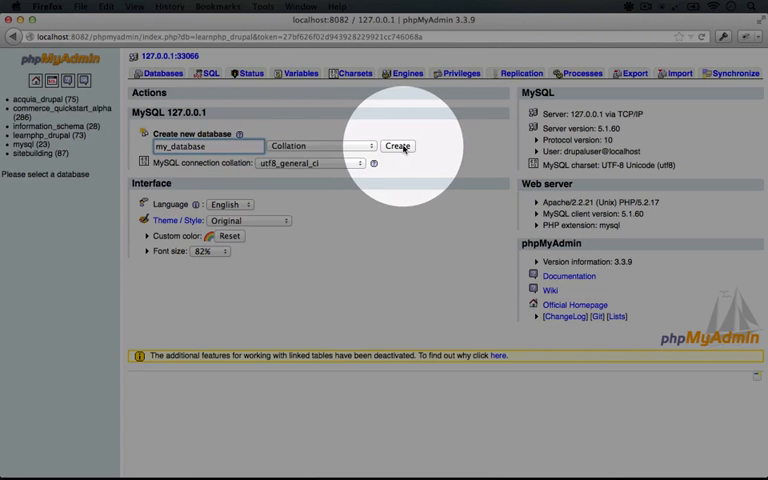
click(396, 146)
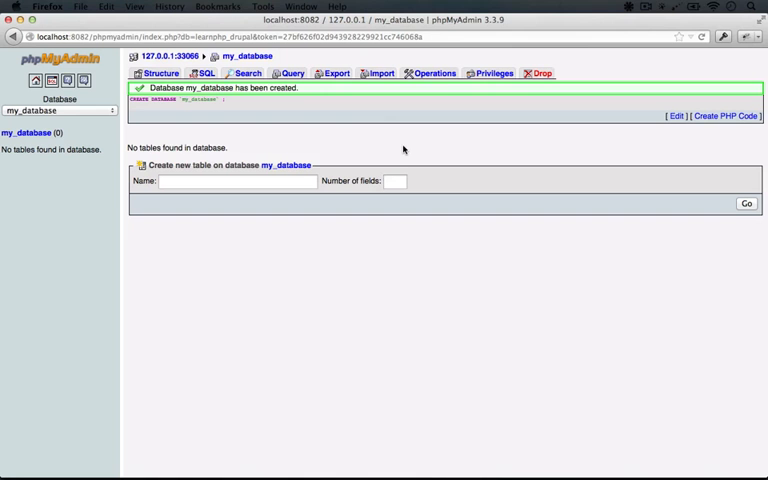
mouse_move(308, 130)
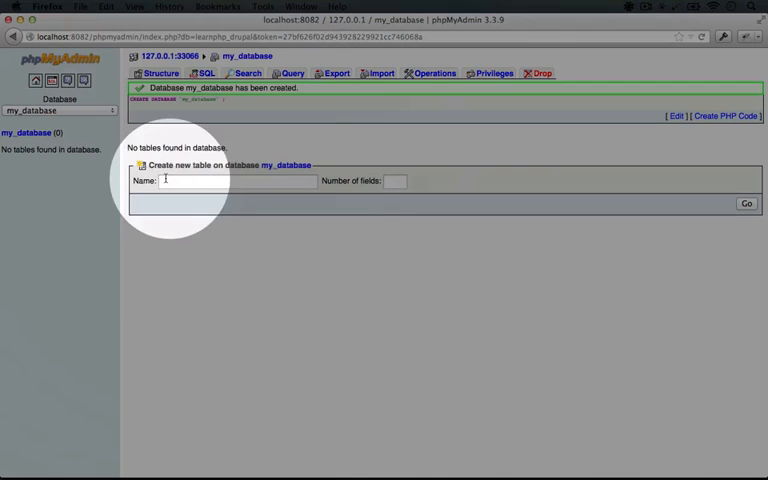
mouse_move(282, 172)
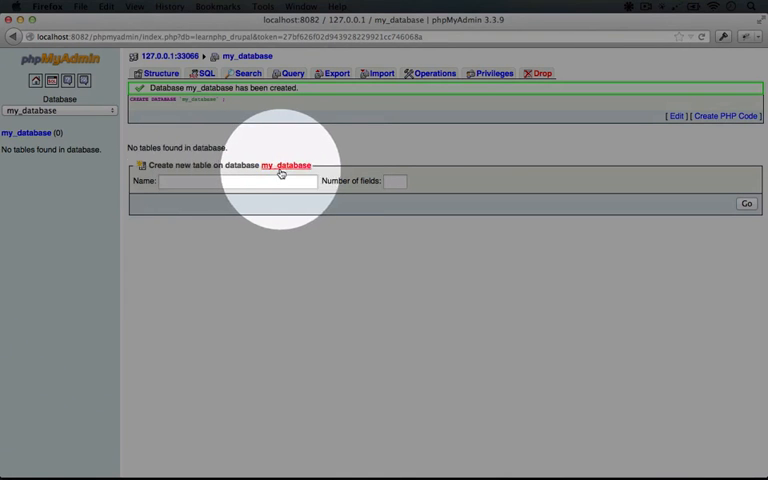
Set up a new table named people with 4 fields and submit it
click(236, 182)
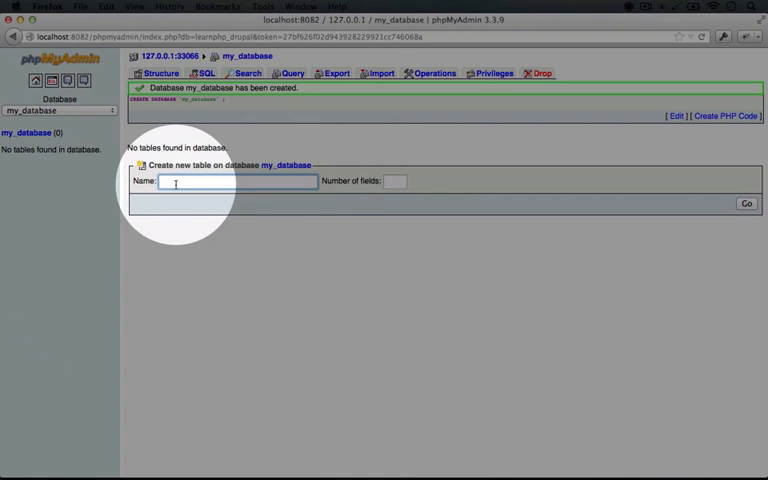
text(people)
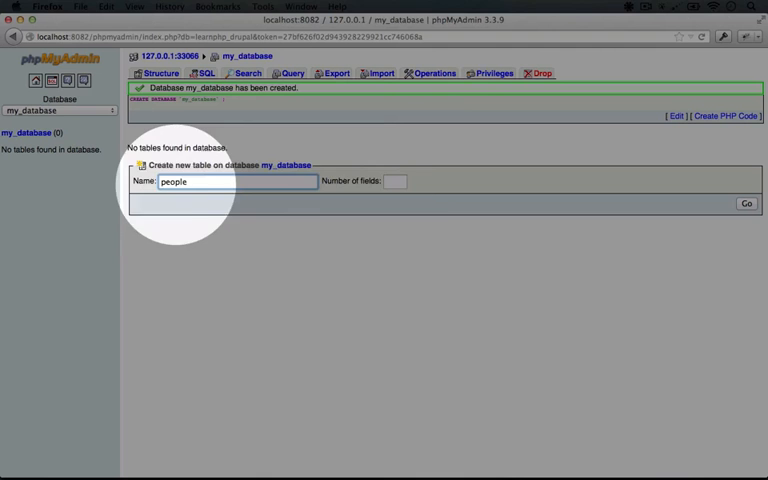
click(398, 180)
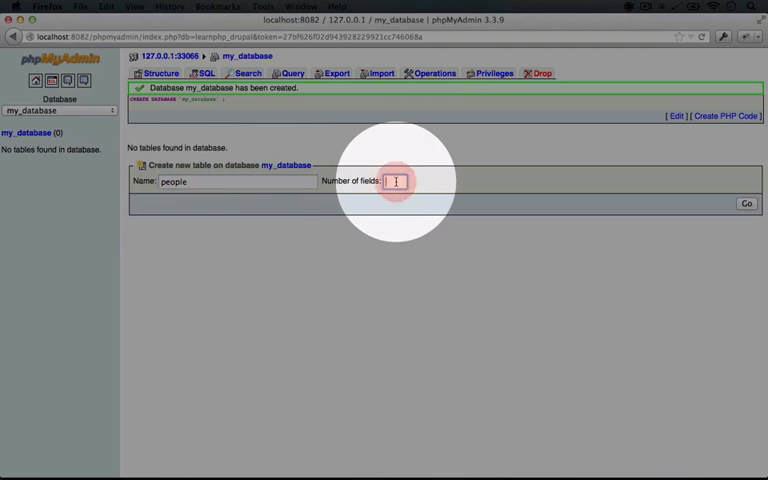
text(4)
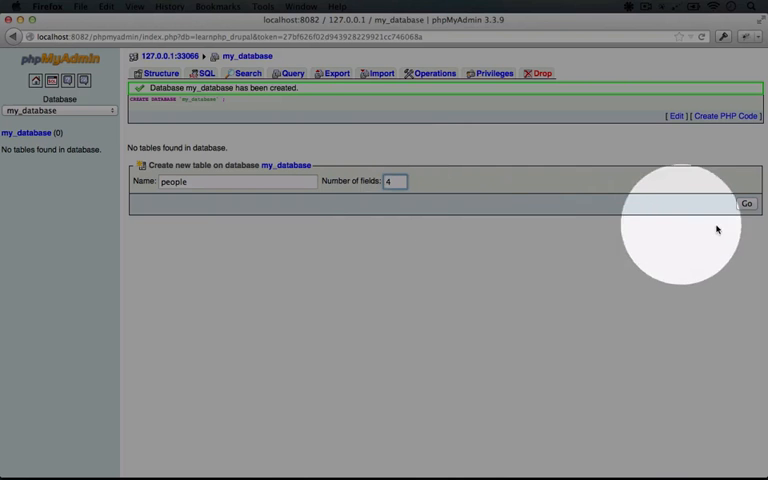
click(744, 202)
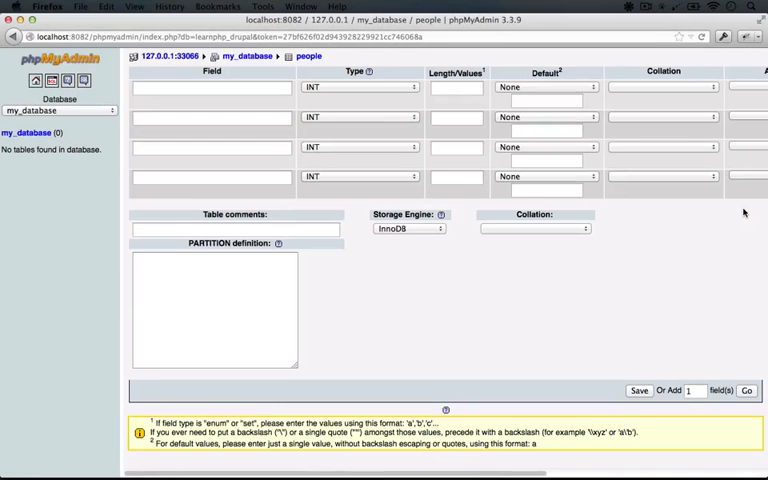
mouse_move(508, 294)
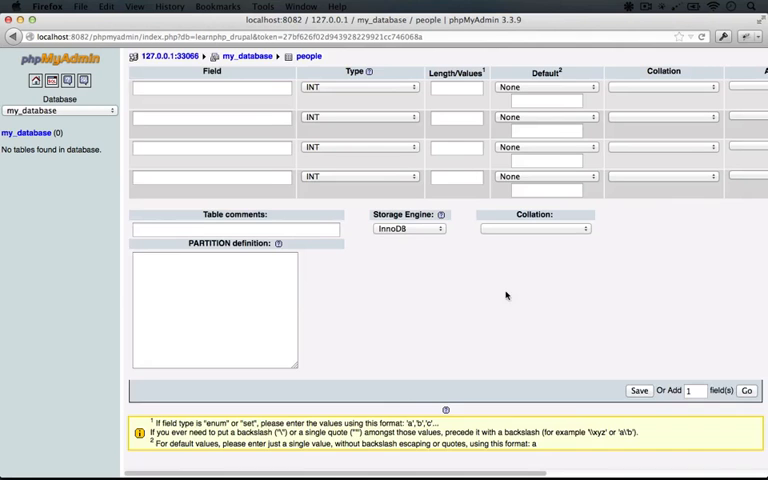
Enter the field names name and favorite_band in the table definition form
scroll(right, 3)
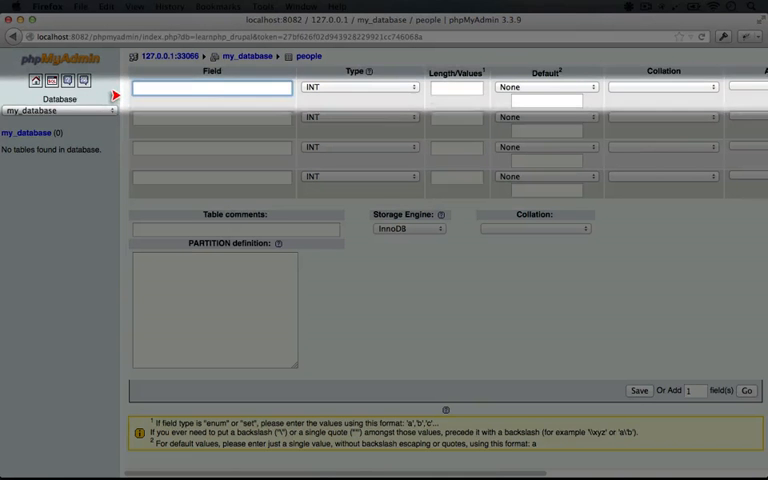
text(name)
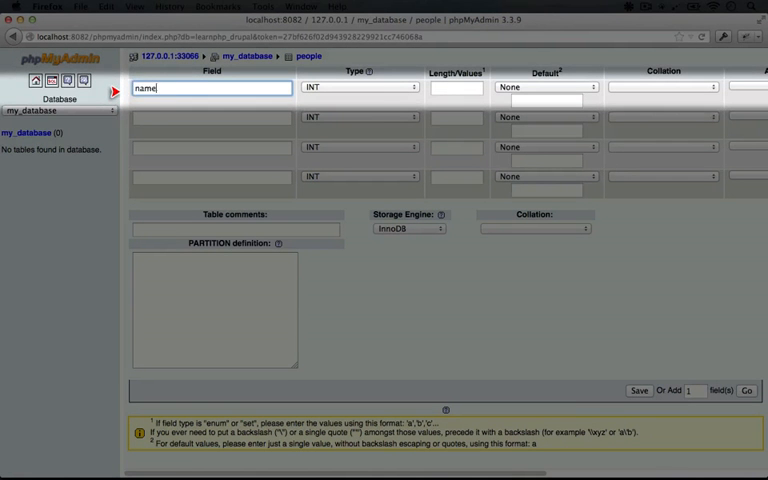
text(favorite_band)
click(458, 148)
text(4)
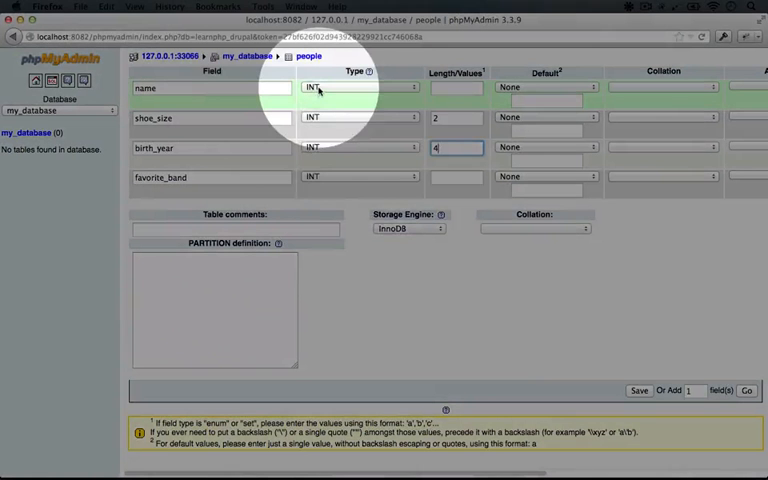
click(344, 88)
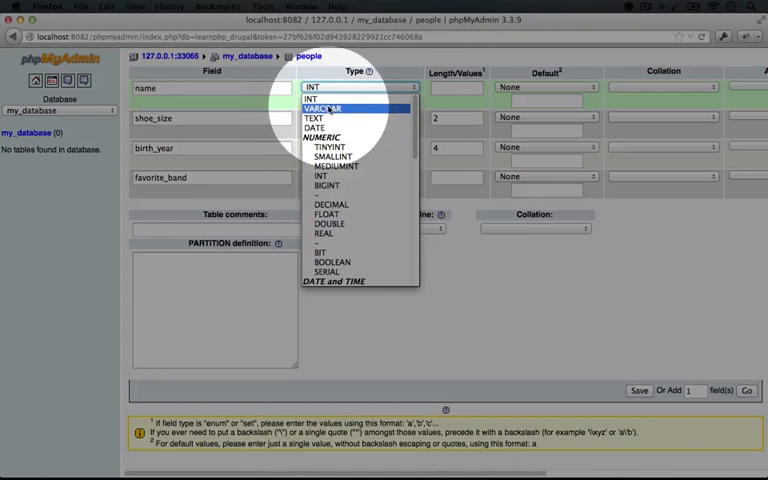
mouse_move(322, 118)
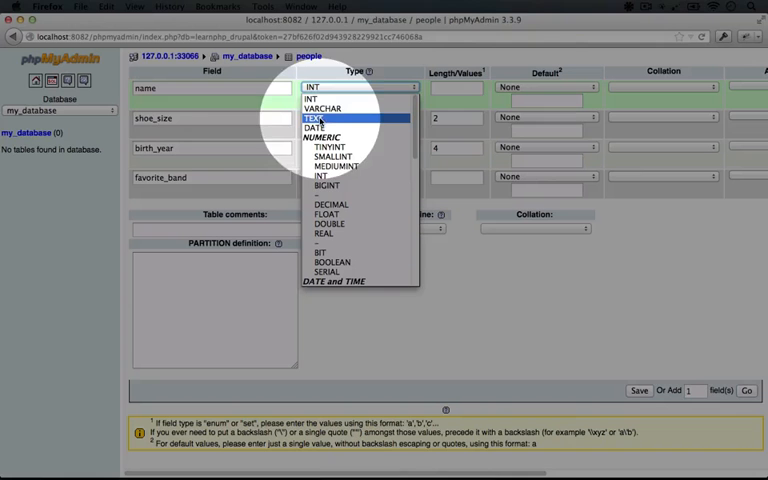
mouse_move(330, 112)
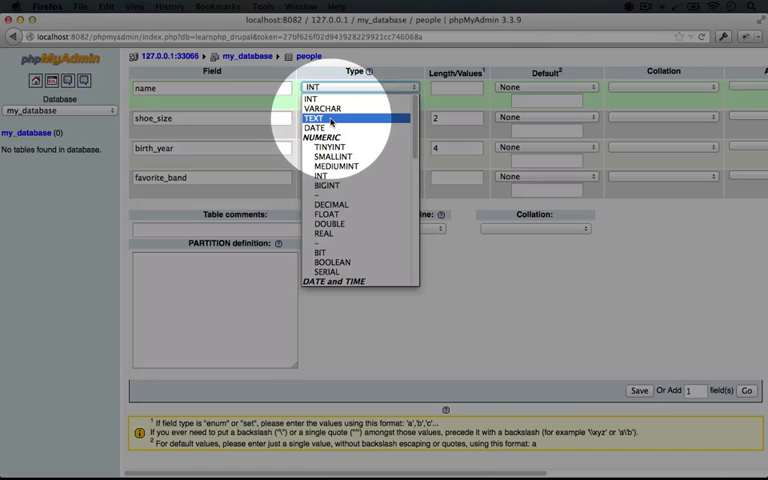
mouse_move(328, 110)
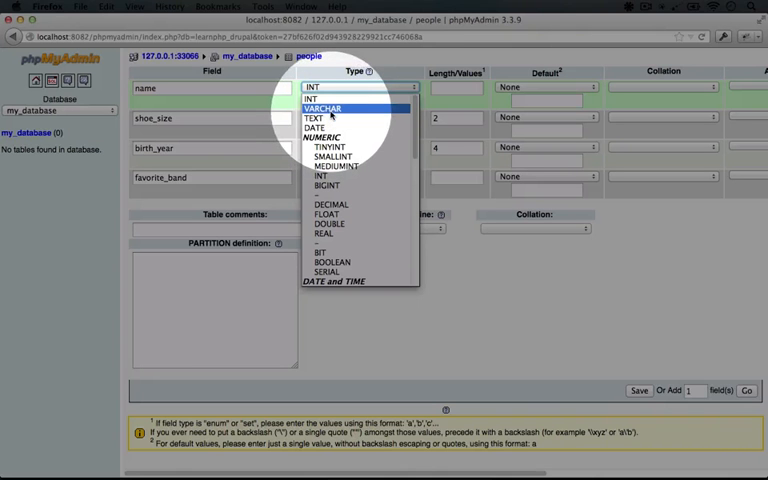
mouse_move(330, 122)
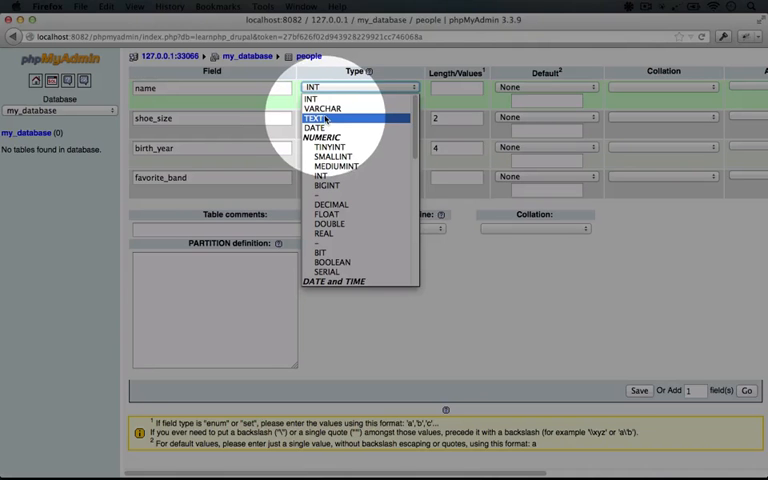
mouse_move(330, 110)
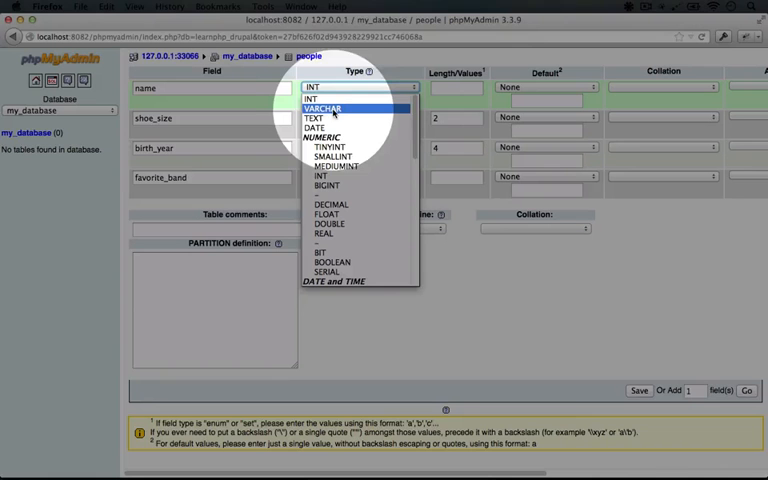
mouse_move(322, 120)
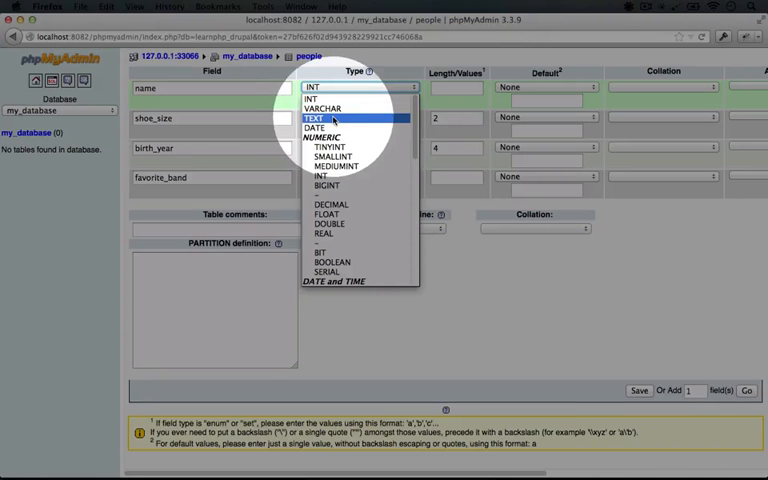
mouse_move(322, 108)
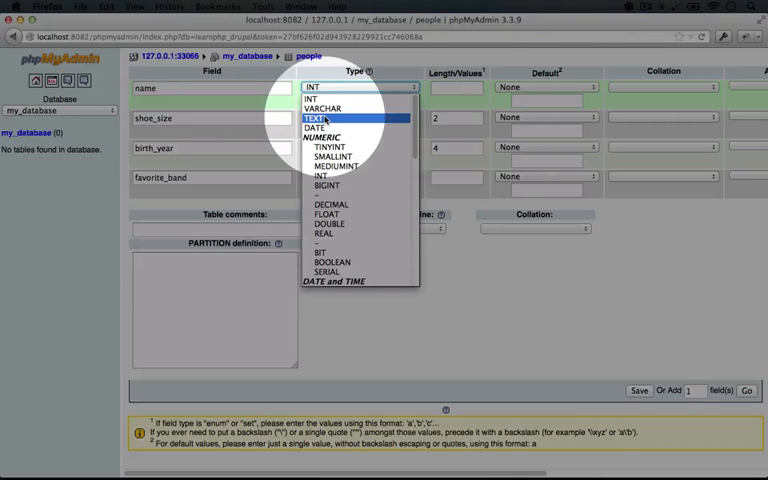
mouse_move(328, 108)
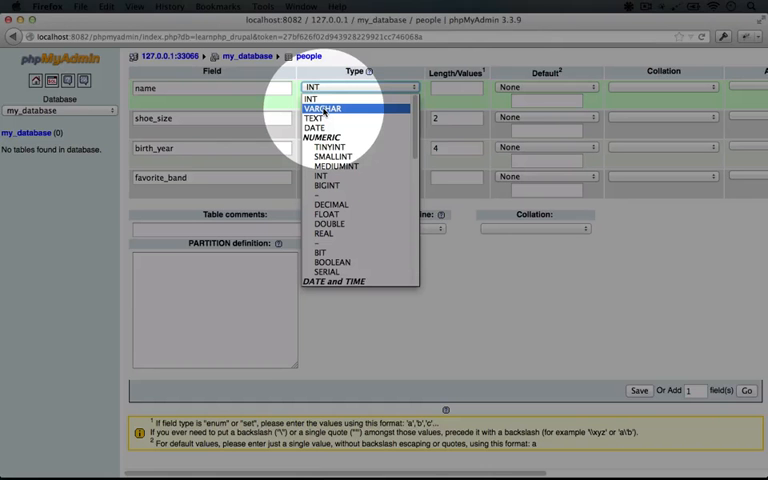
Make name a VARCHAR of length 100 and give favorite_band length 100
click(332, 106)
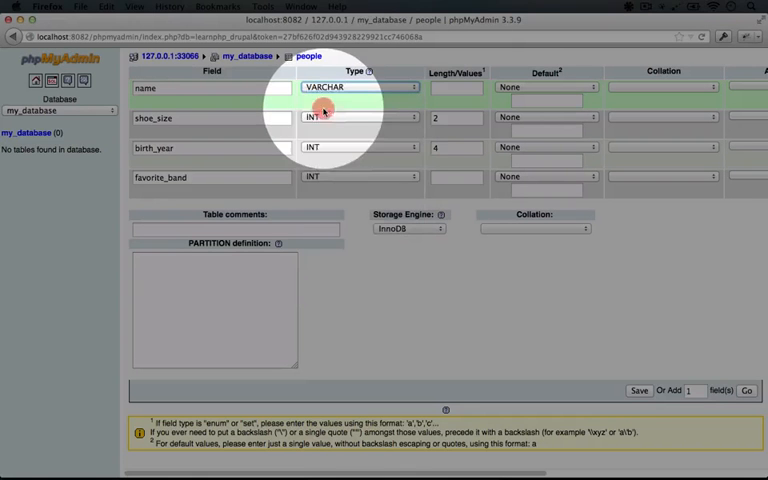
click(456, 88)
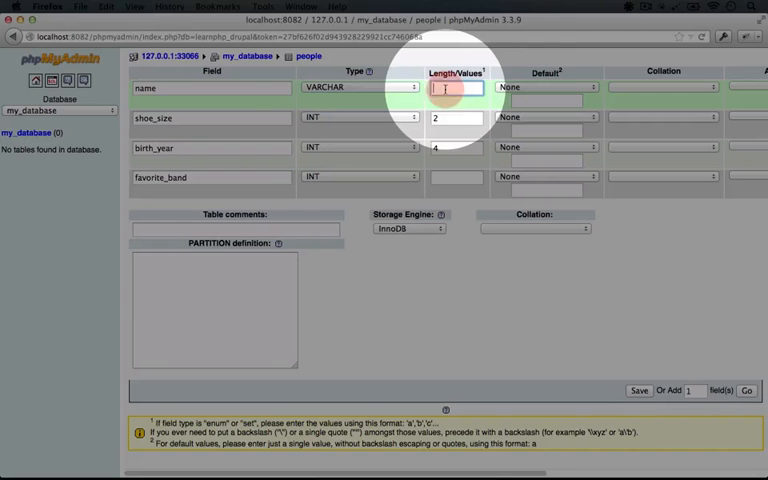
text(100)
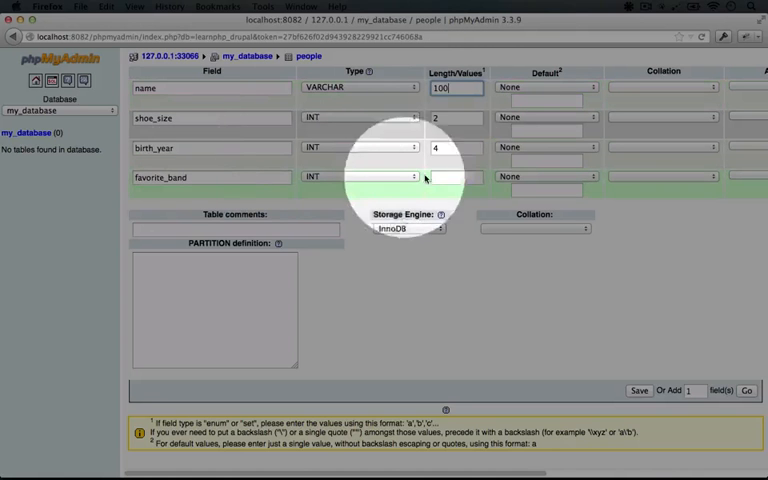
text(100)
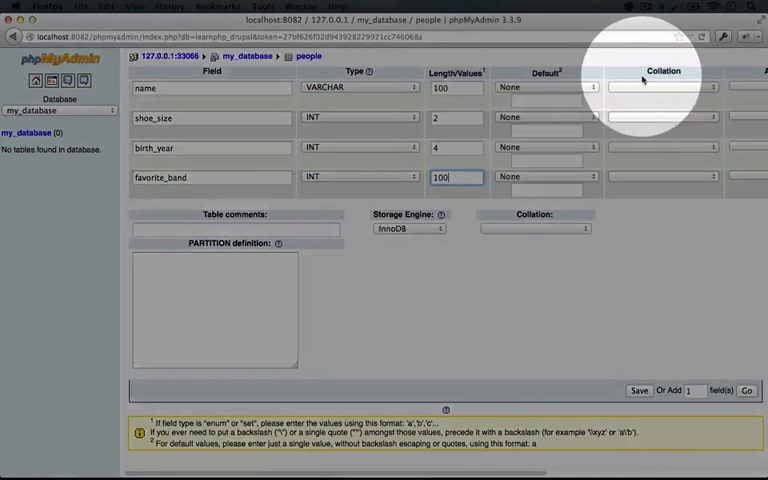
scroll(right, 3)
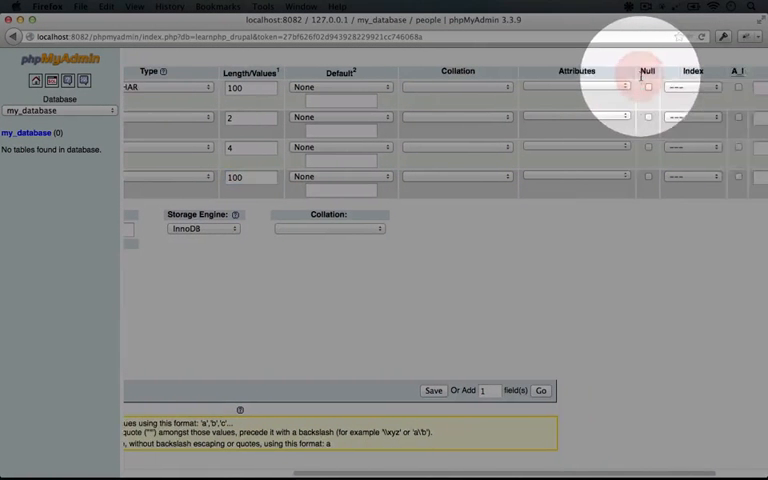
scroll(right, 3)
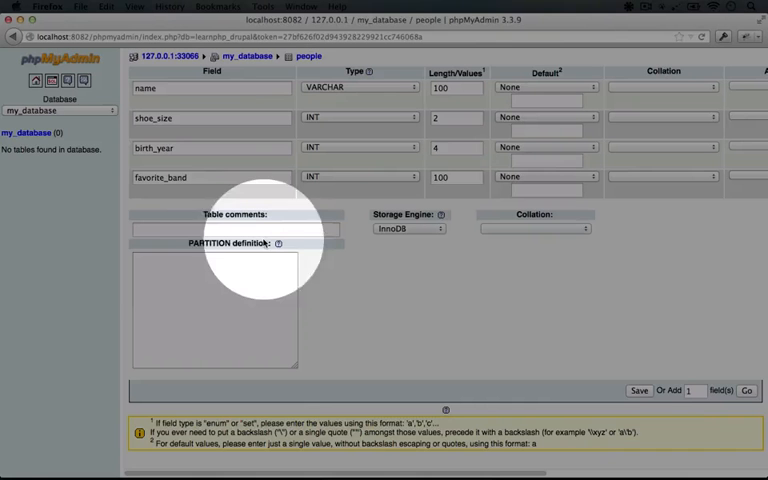
mouse_move(636, 380)
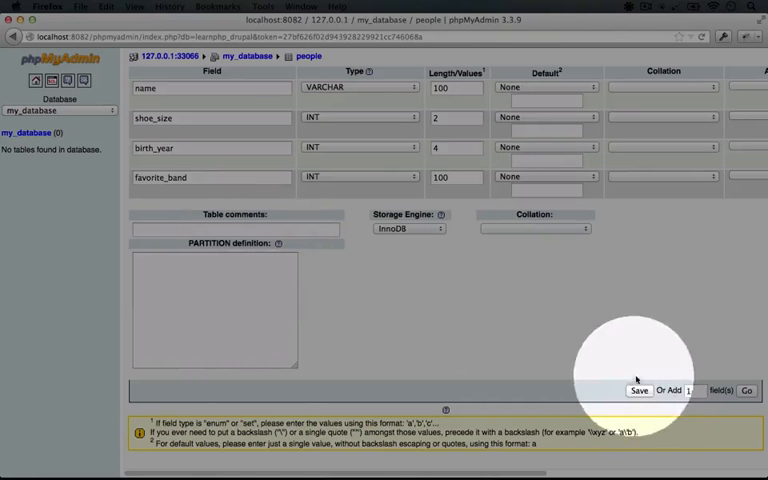